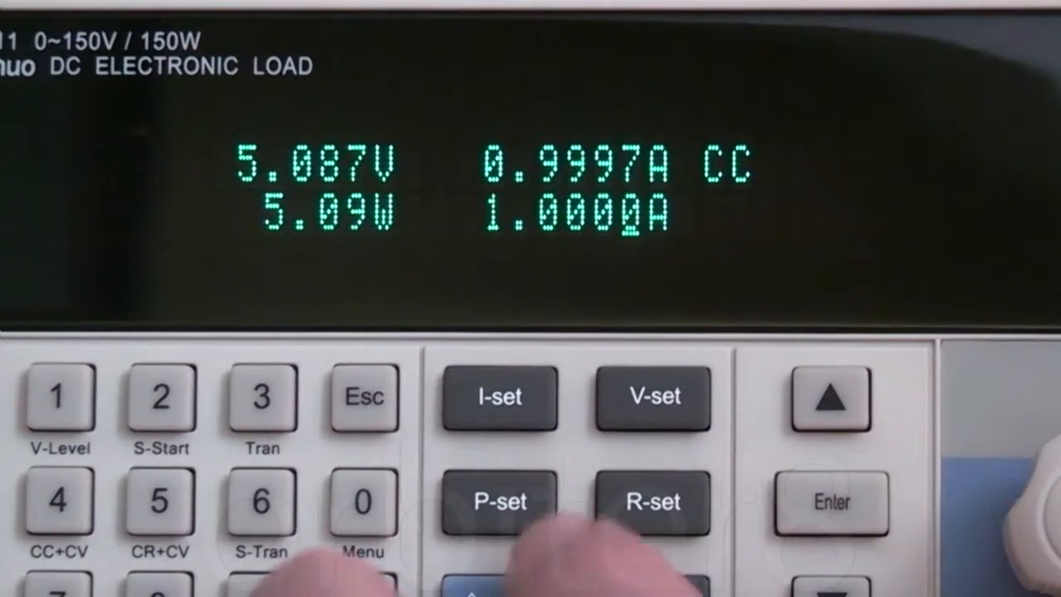
{"action": "left_click", "coordinate": [498, 396]}
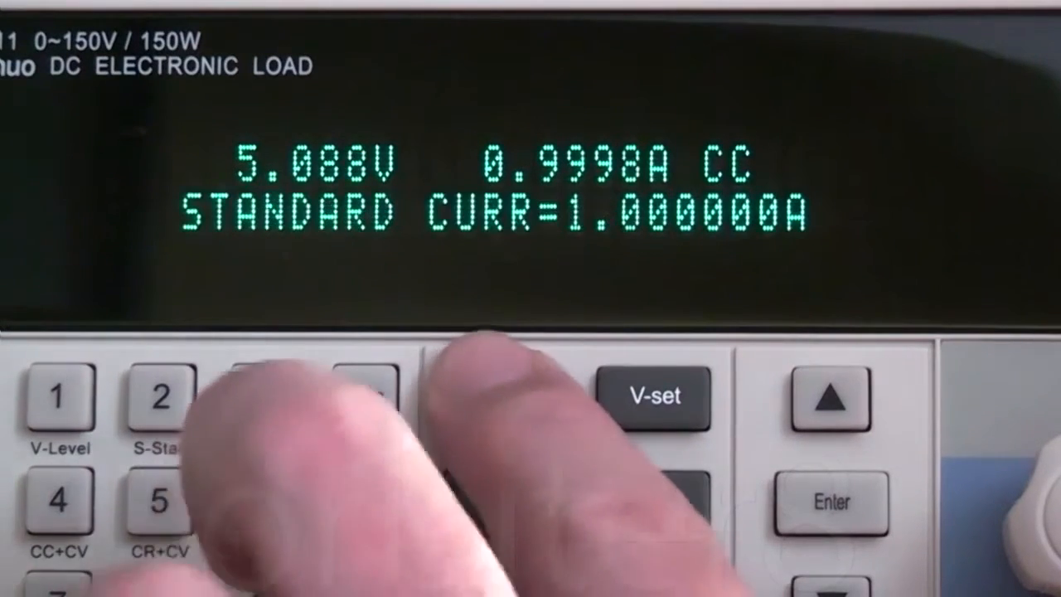